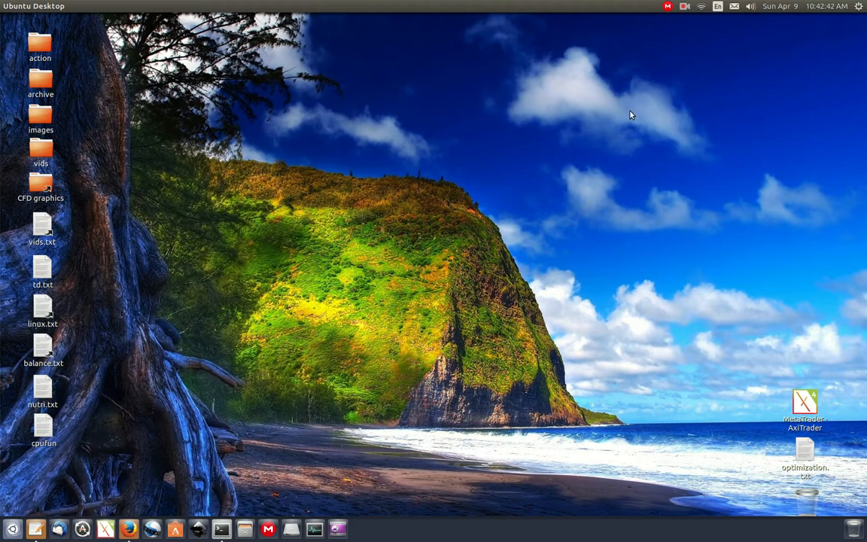
mouse_move(591, 217)
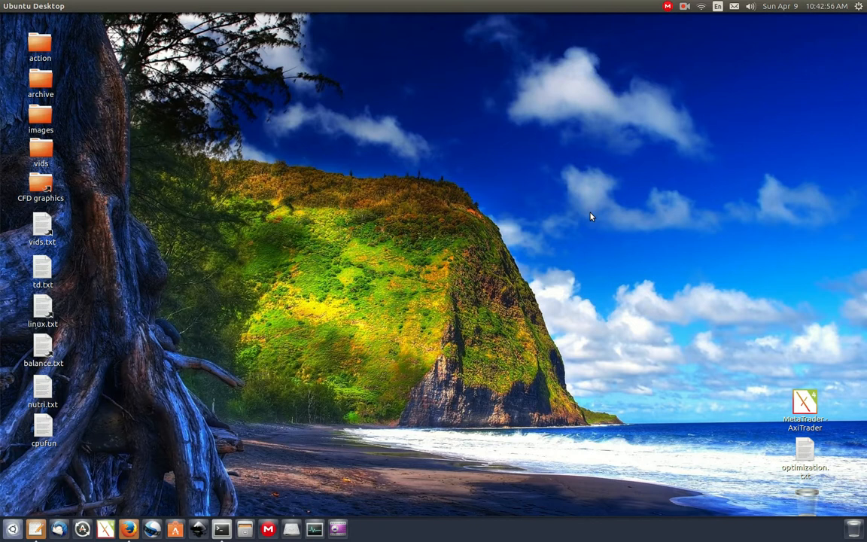
mouse_move(368, 18)
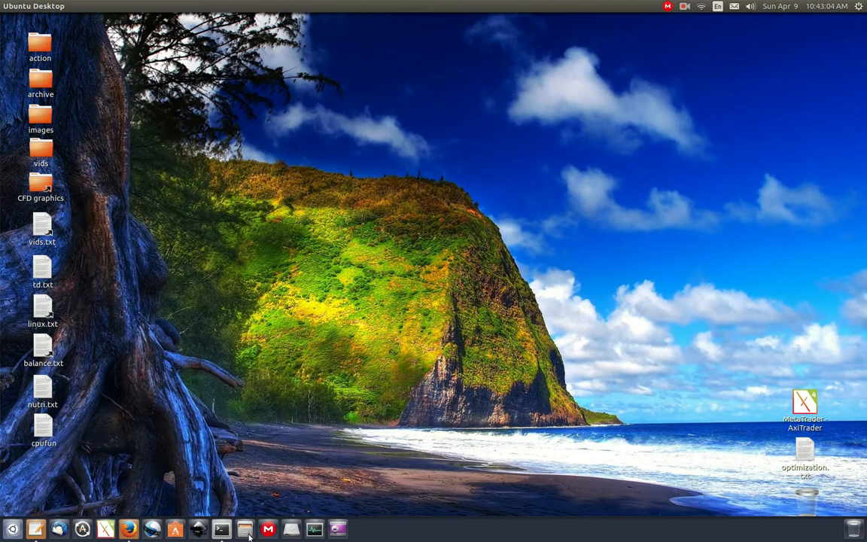
Open Files and browse Other Locations → Computer down to the tmp folder
left_click(244, 528)
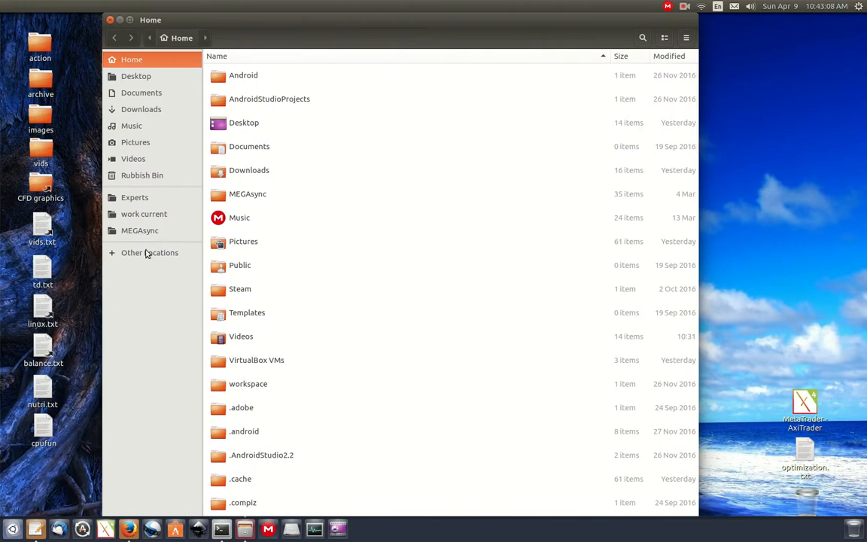
left_click(149, 252)
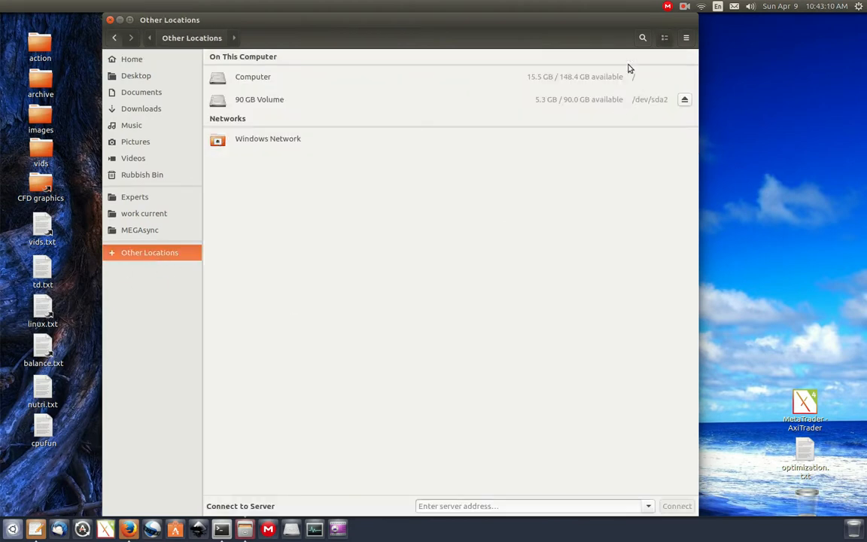
mouse_move(602, 108)
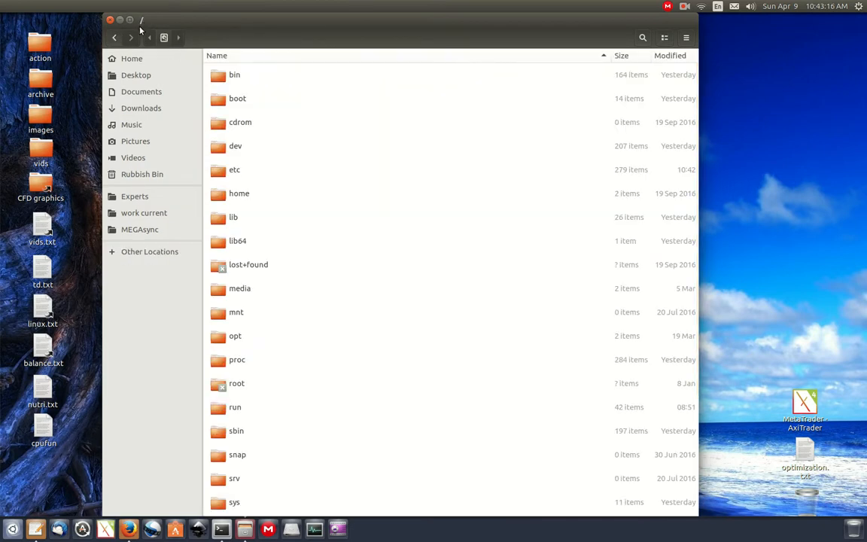
scroll("down", 3)
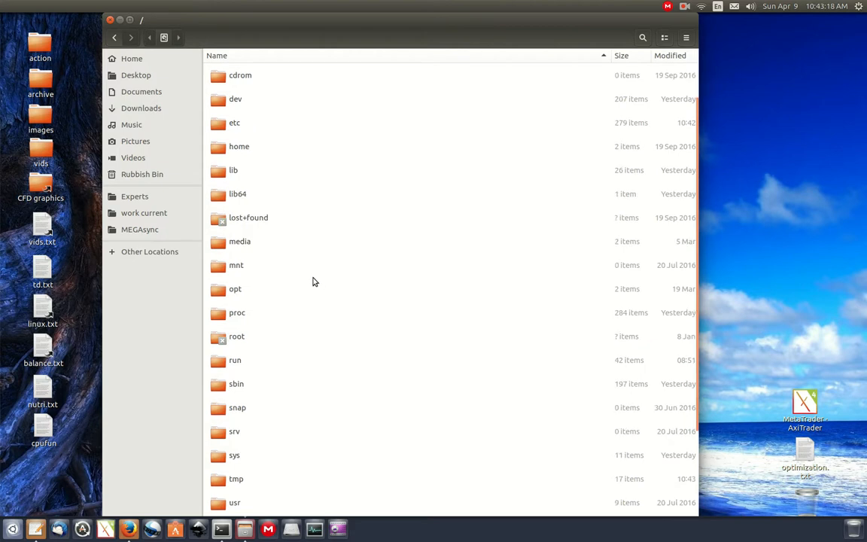
scroll("down", 3)
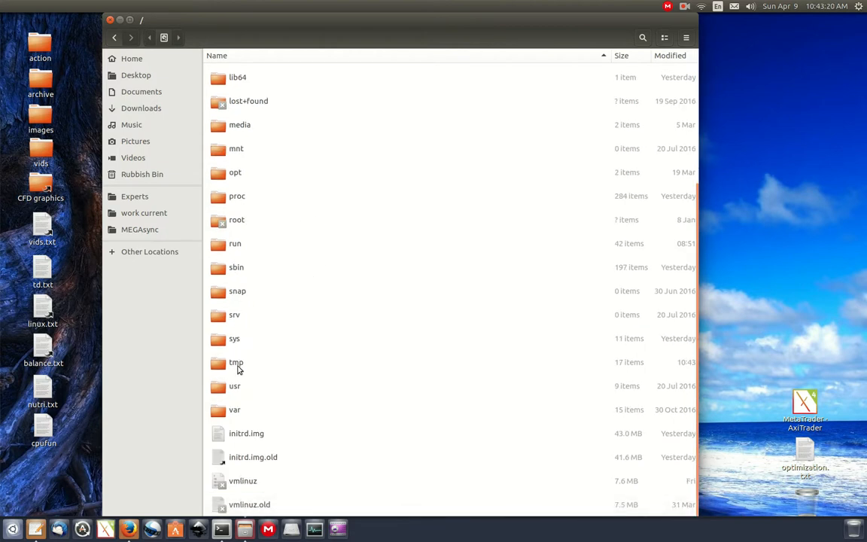
double_click(236, 362)
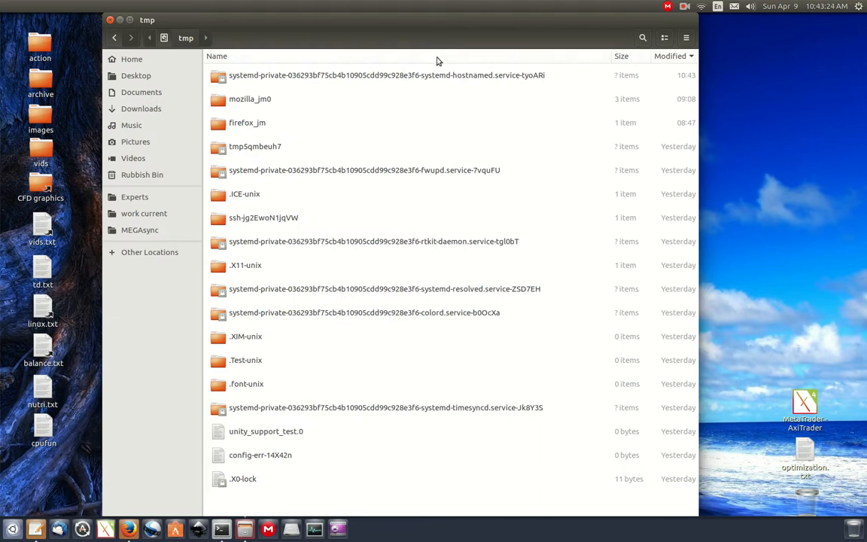
mouse_move(433, 74)
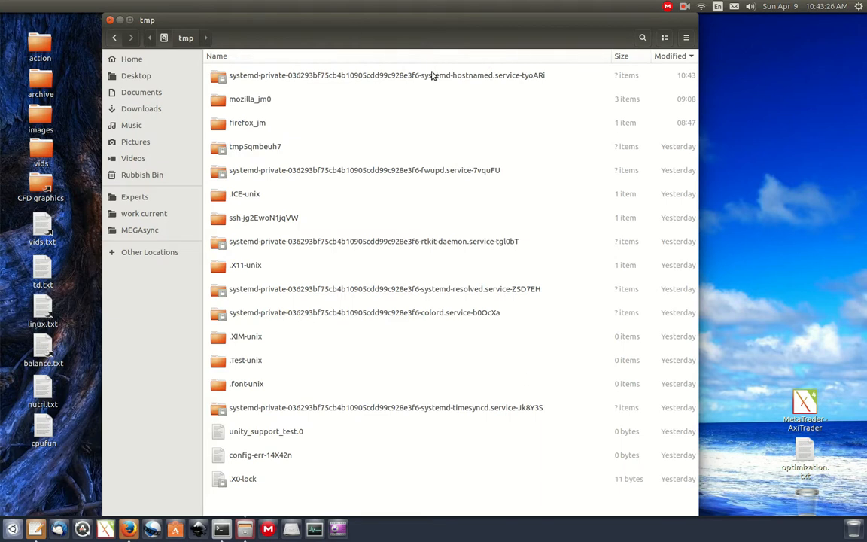
mouse_move(410, 206)
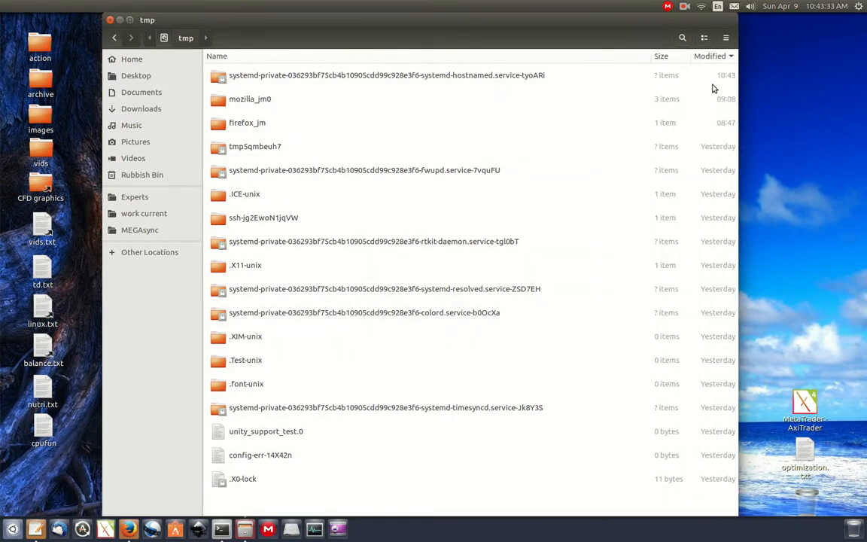
mouse_move(325, 100)
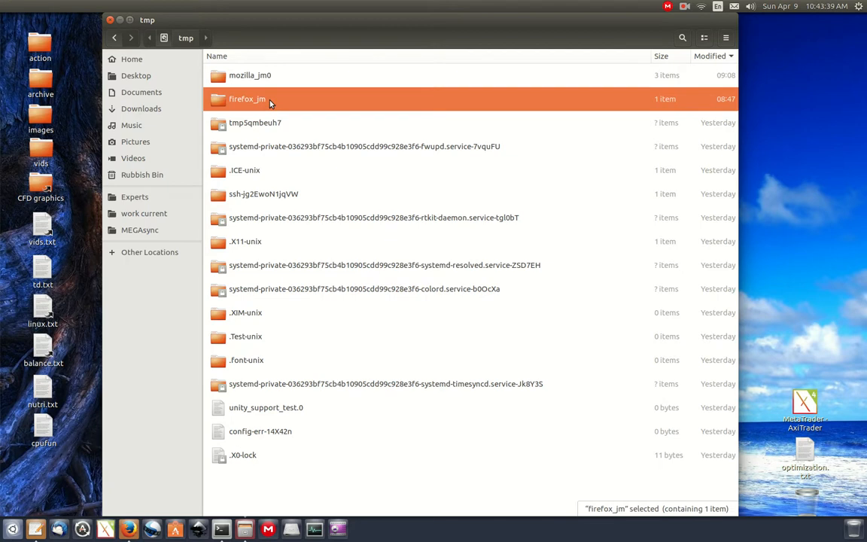
Check firefox_jm, then open mozilla_jm0 showing three Understanding-Market-Makers PDFs (442.0 kB)
double_click(247, 99)
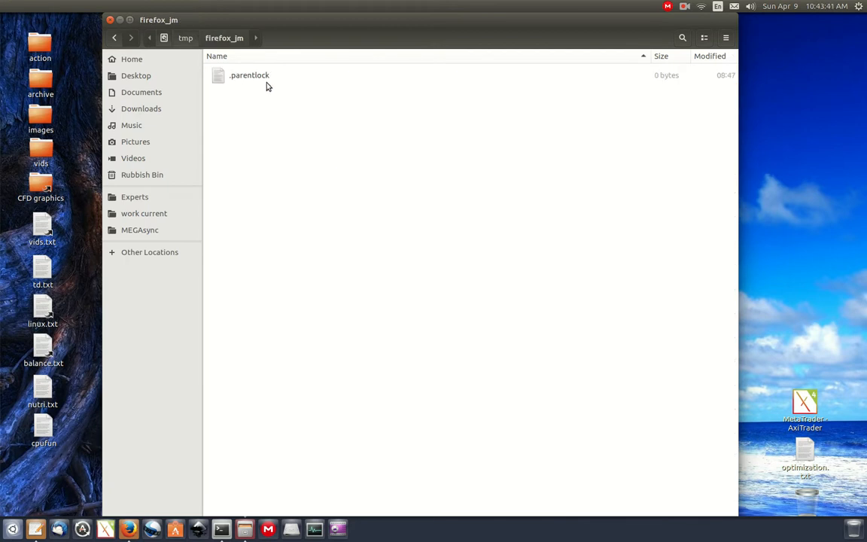
left_click(185, 38)
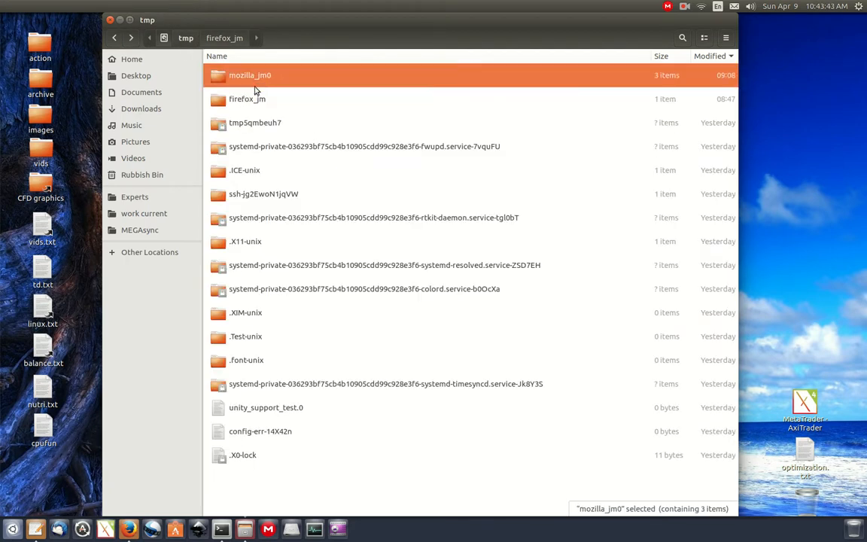
double_click(249, 75)
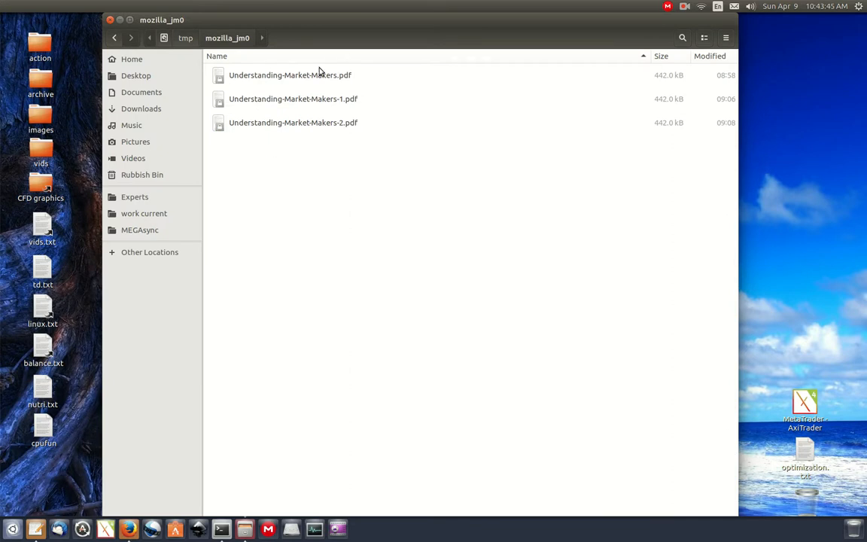
Return from mozilla_jm0 to the tmp listing via the path bar
double_click(289, 74)
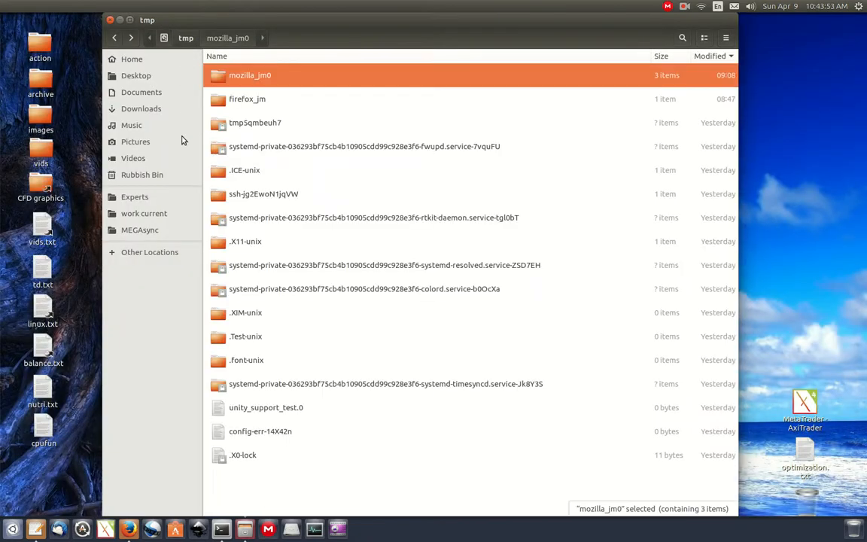
left_click(185, 38)
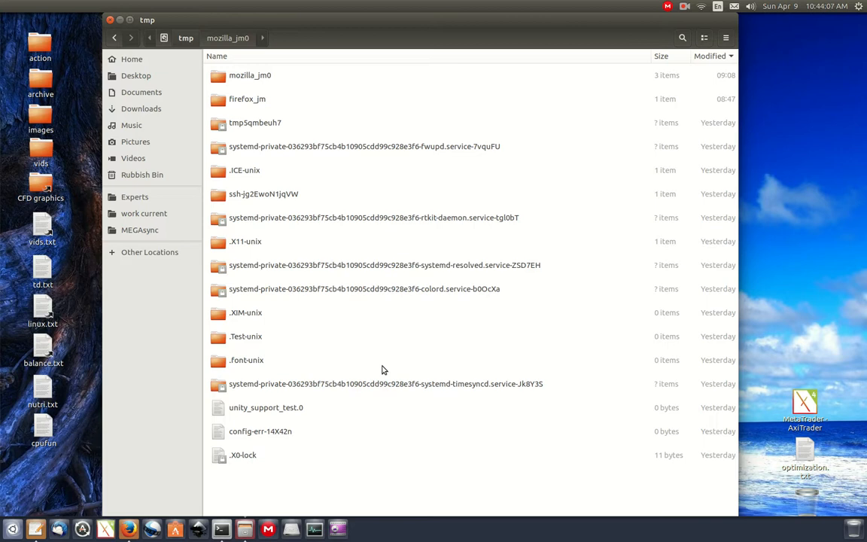
mouse_move(378, 370)
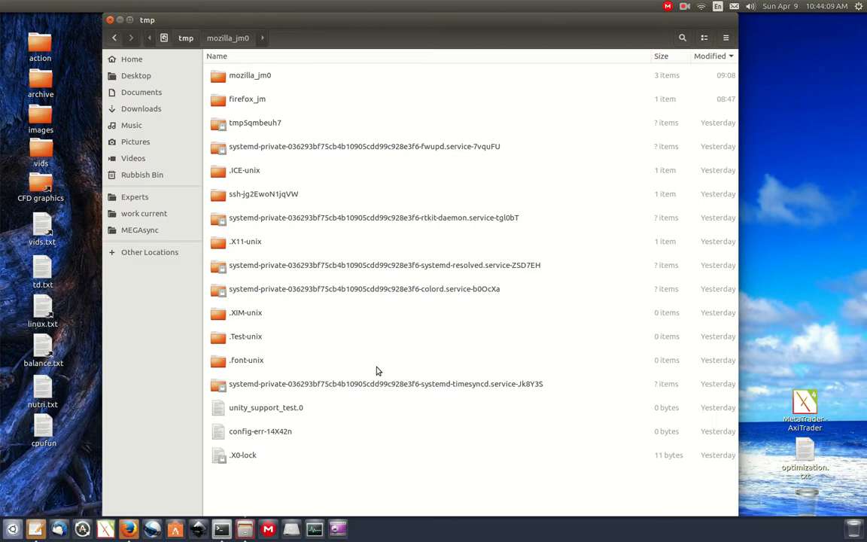